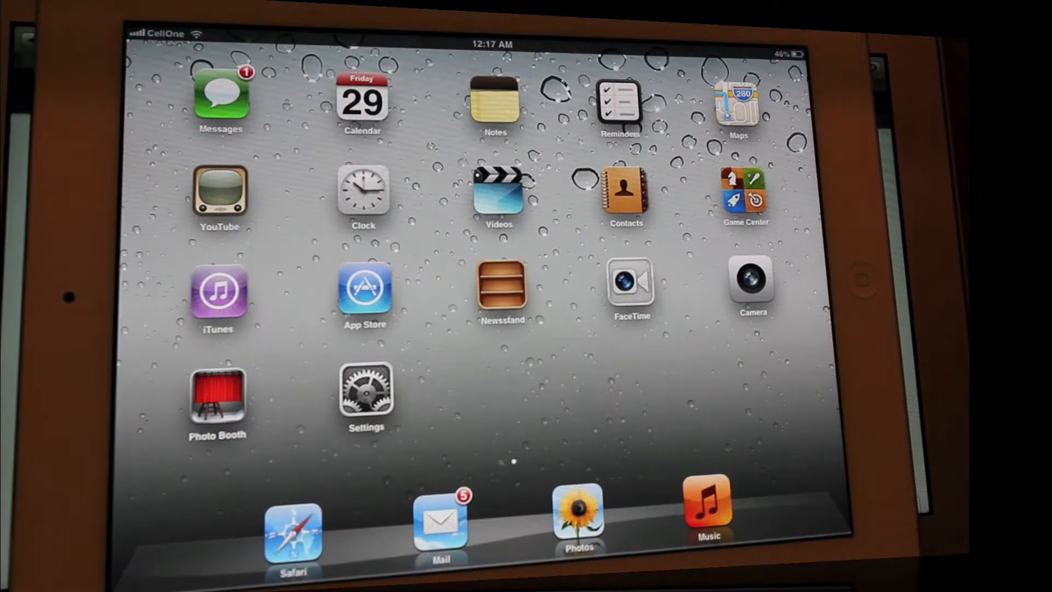
- Leave Settings for the home screen and open the photo library
left_click(364, 399)
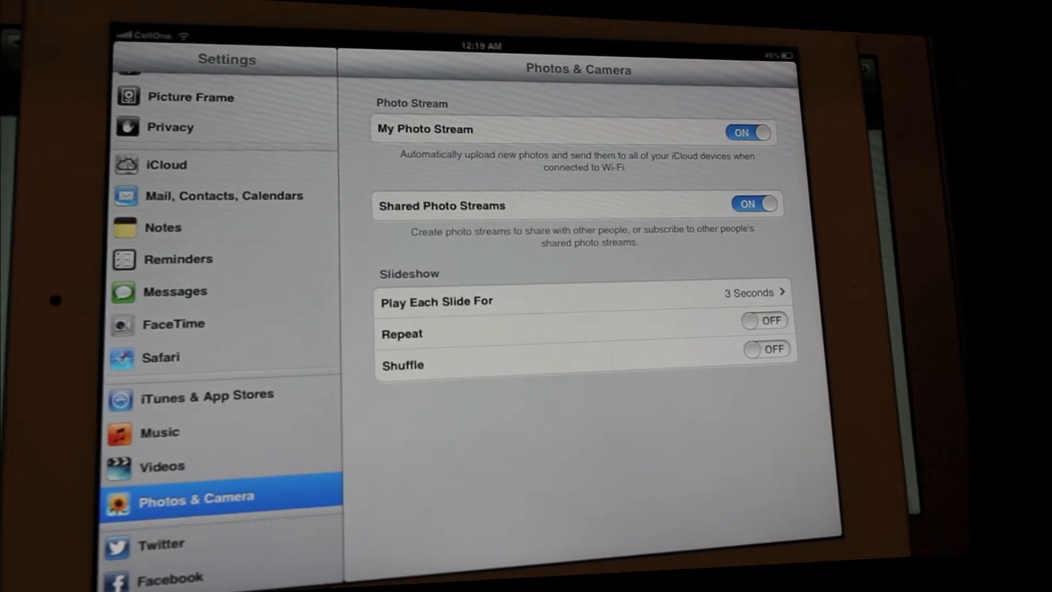
key("home")
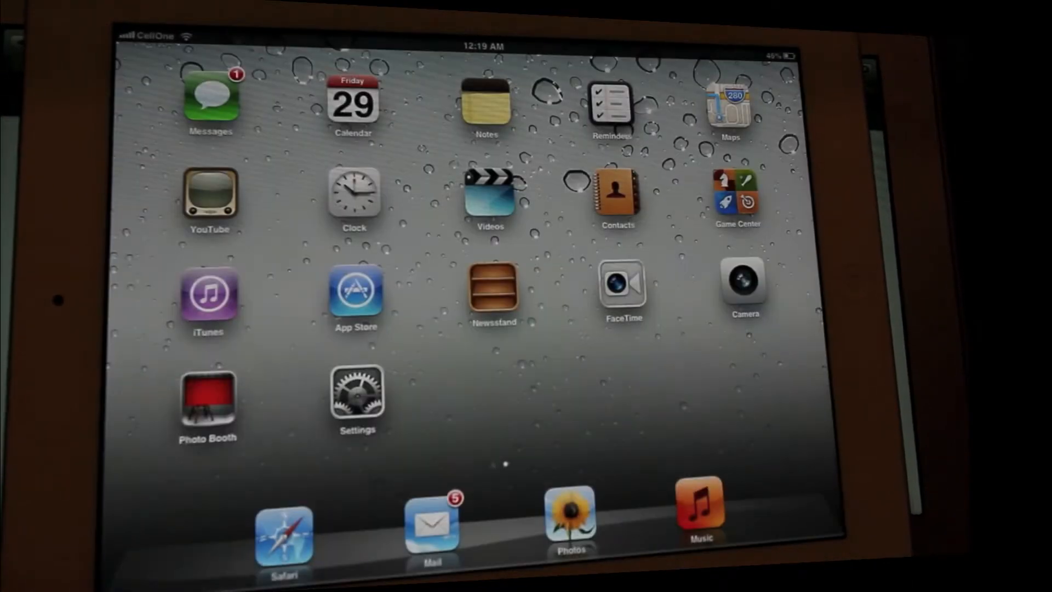
left_click(570, 524)
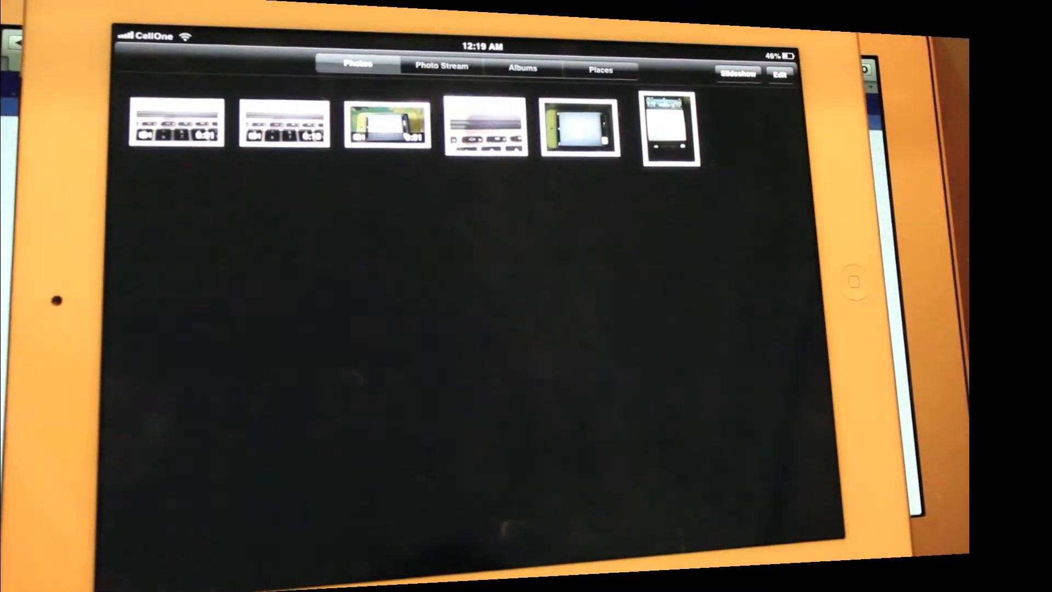
- Select the last two photos and bring up their sharing options
left_click(779, 72)
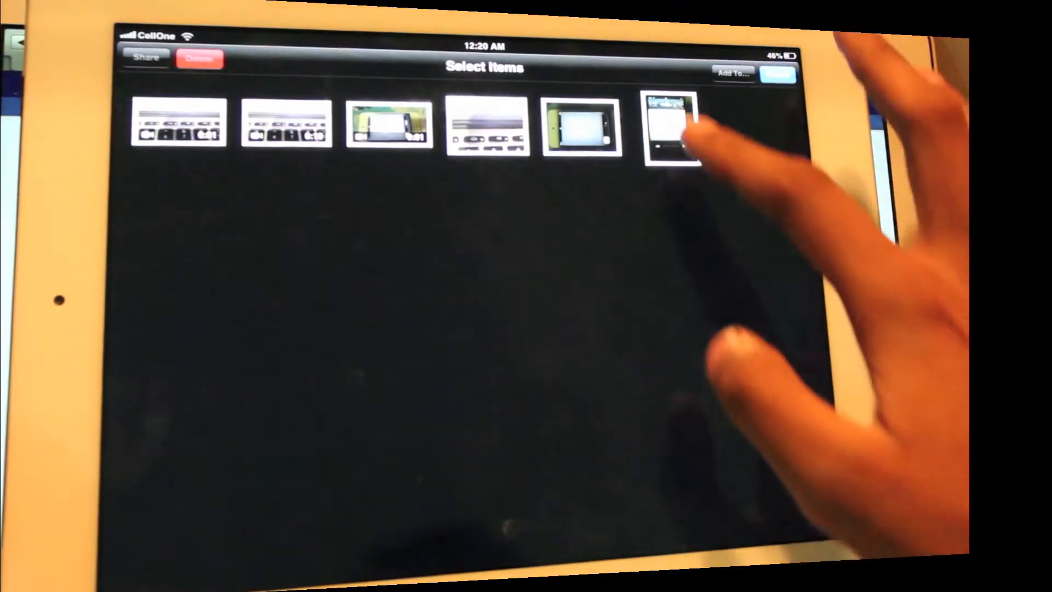
left_click(667, 128)
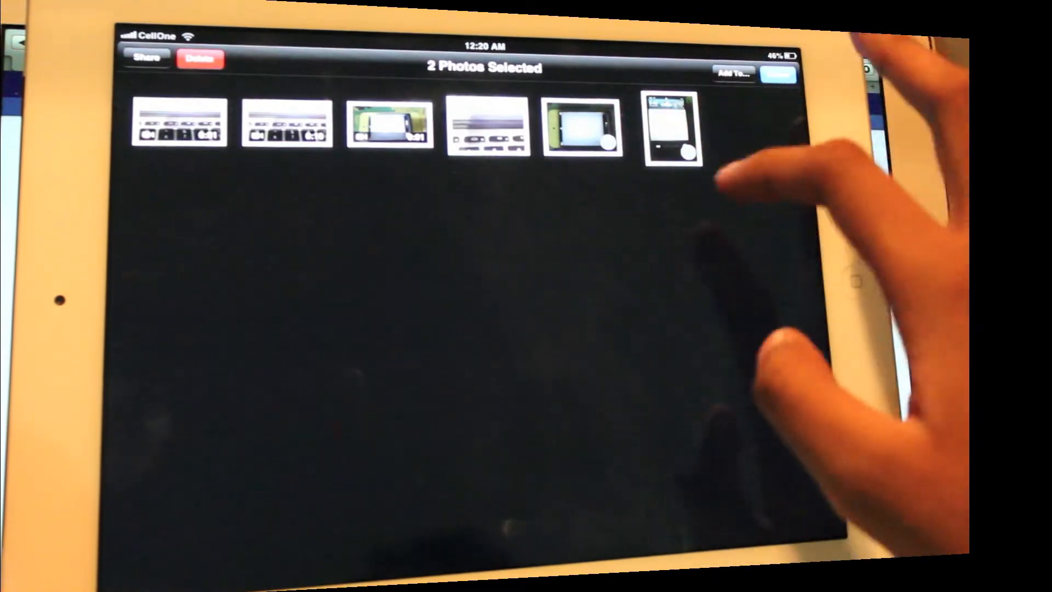
left_click(145, 58)
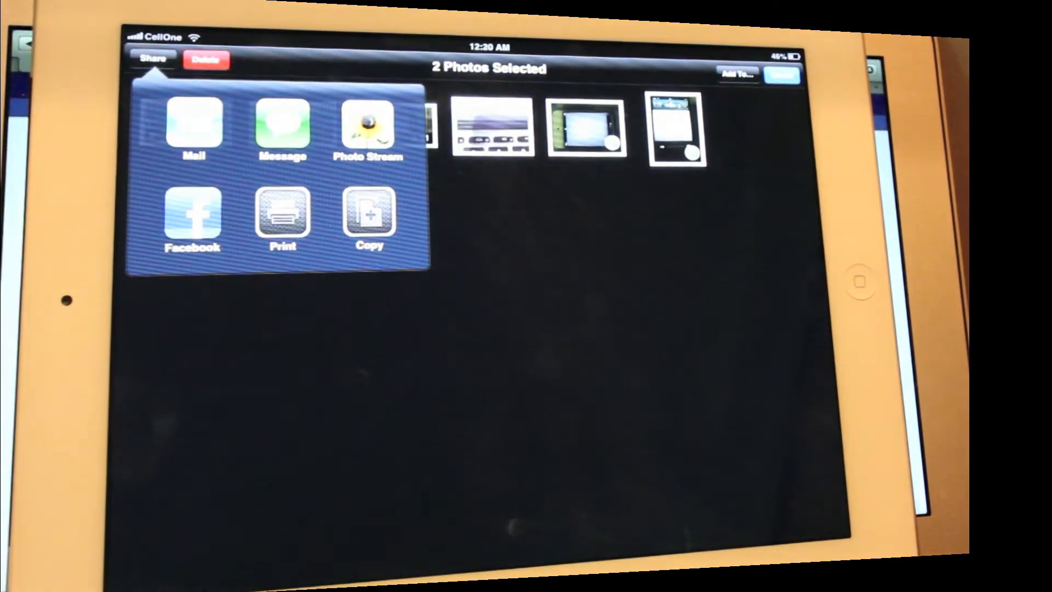
- Start a shared Photo Stream, toggle Public Website on then off, and cancel it
left_click(368, 127)
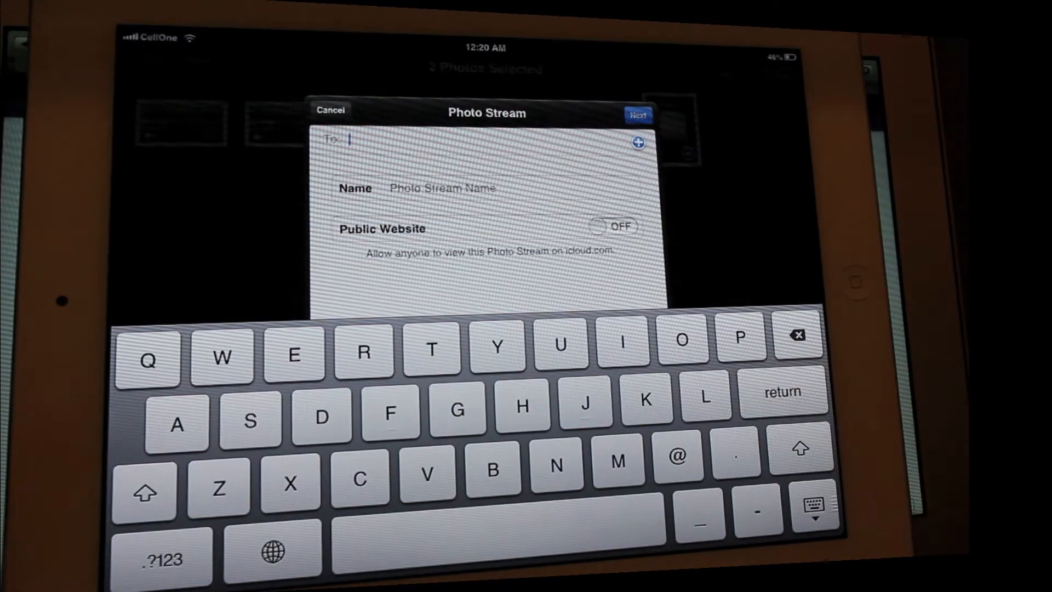
left_click(614, 226)
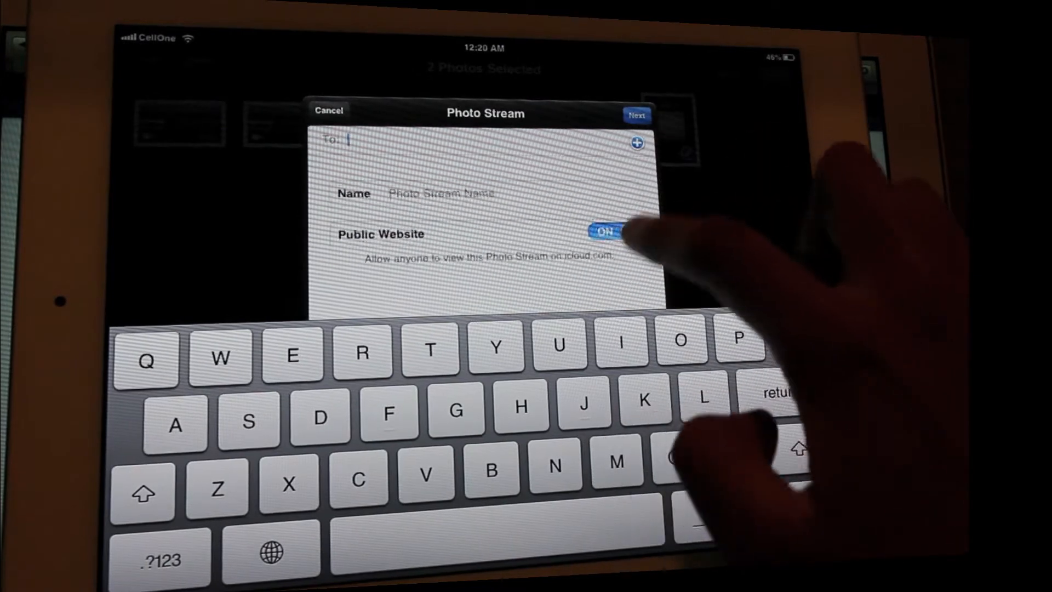
left_click(609, 230)
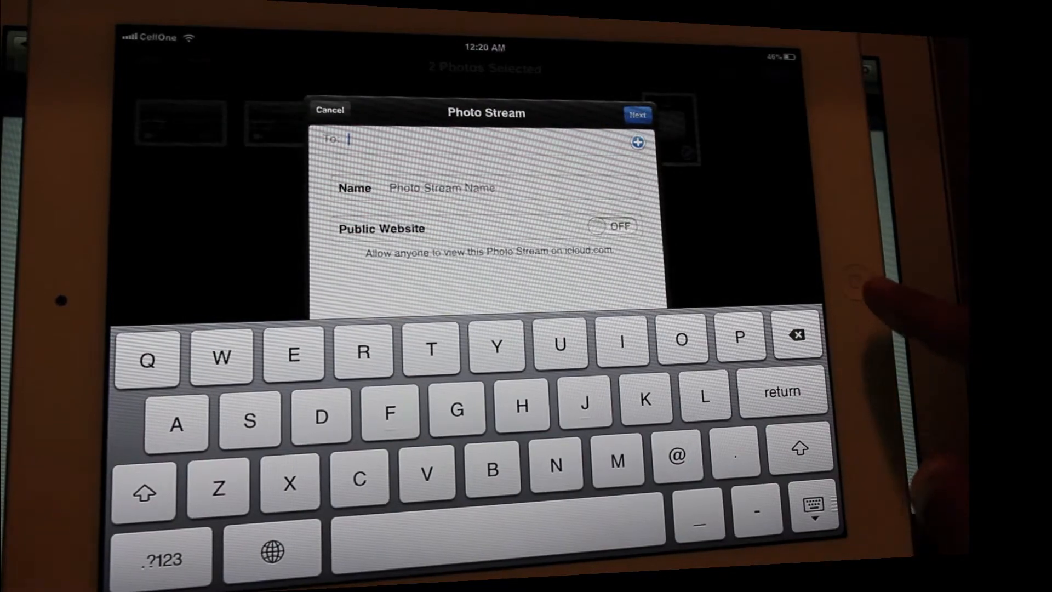
left_click(330, 109)
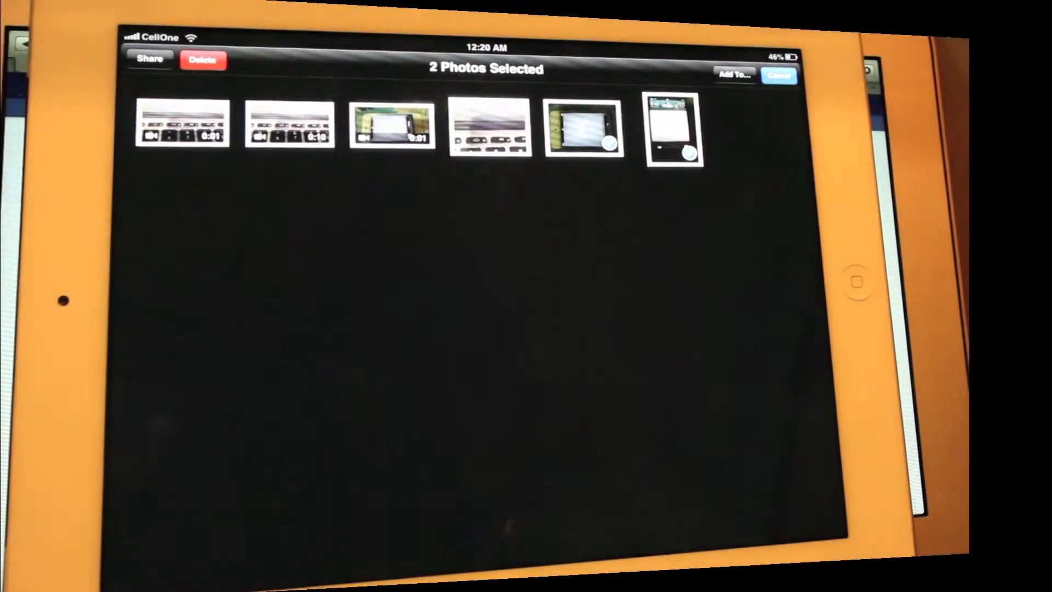
- Narrow the selection to a single photo, then return to the home screen
left_click(150, 58)
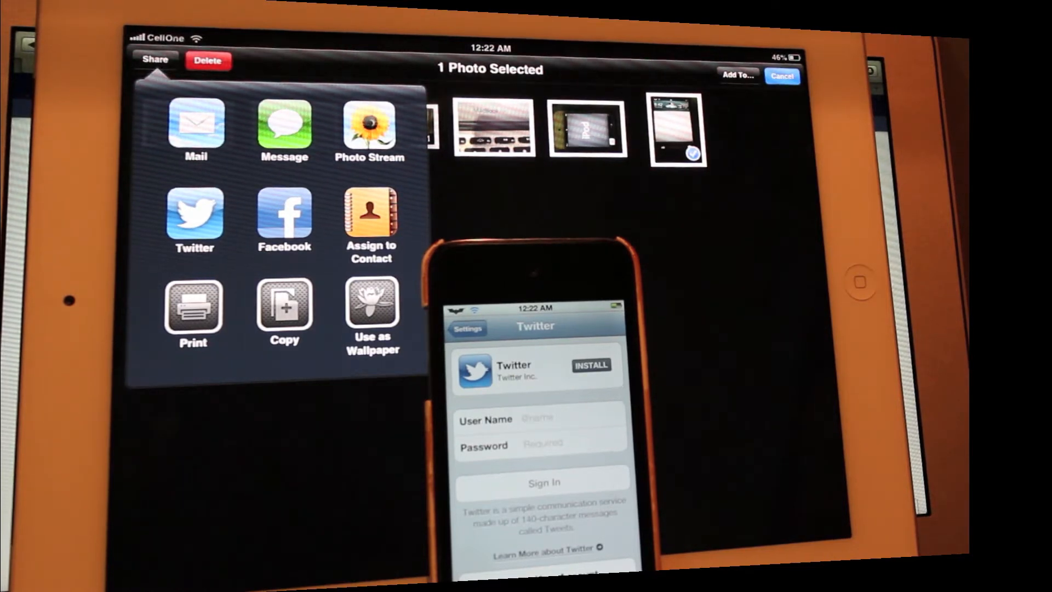
key("home")
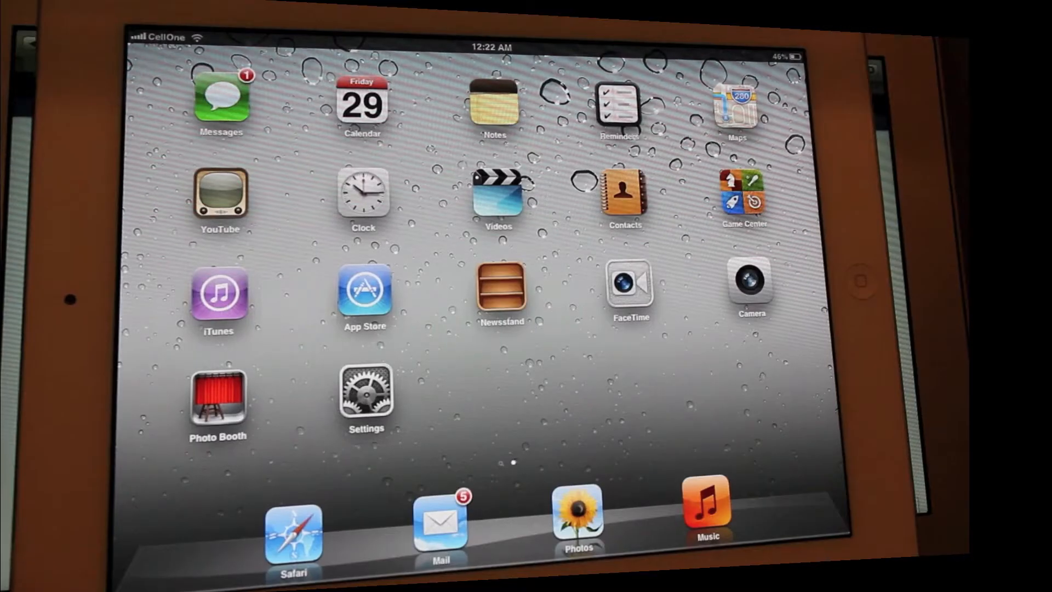
- Open Calendar to the Day view for Friday, 29 June 2012
left_click(361, 104)
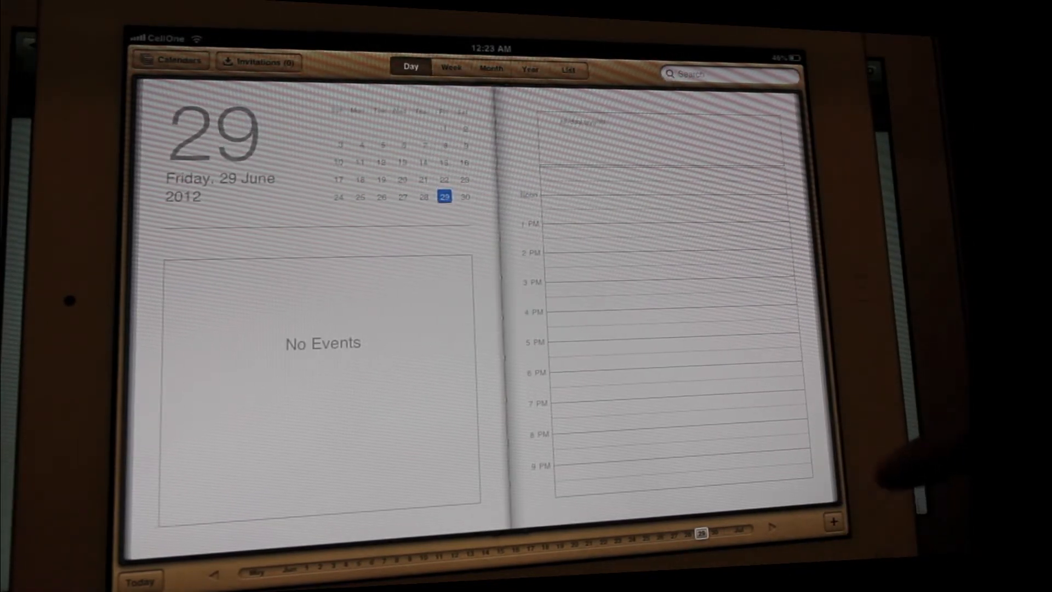
scroll("up", 3)
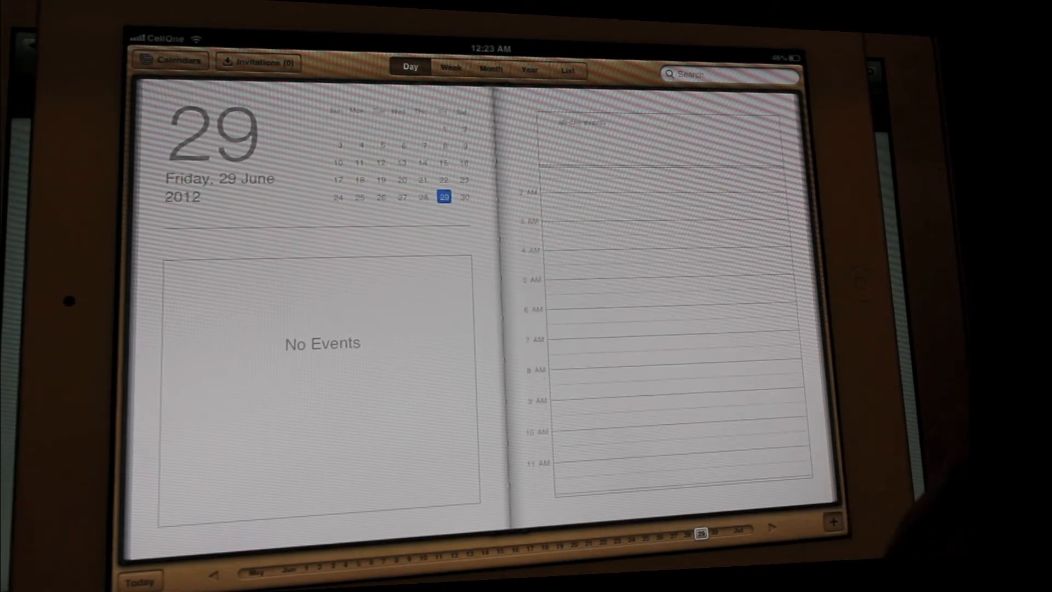
- Draft a new 1:00–2:00 AM event on 29 June with a title starting 's'
left_click(833, 522)
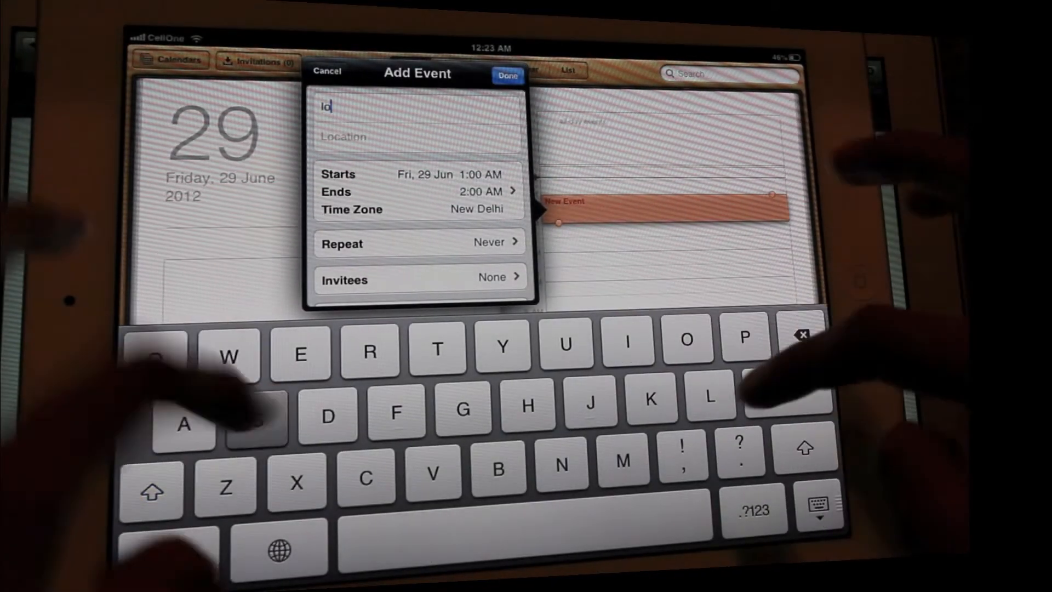
type("s")
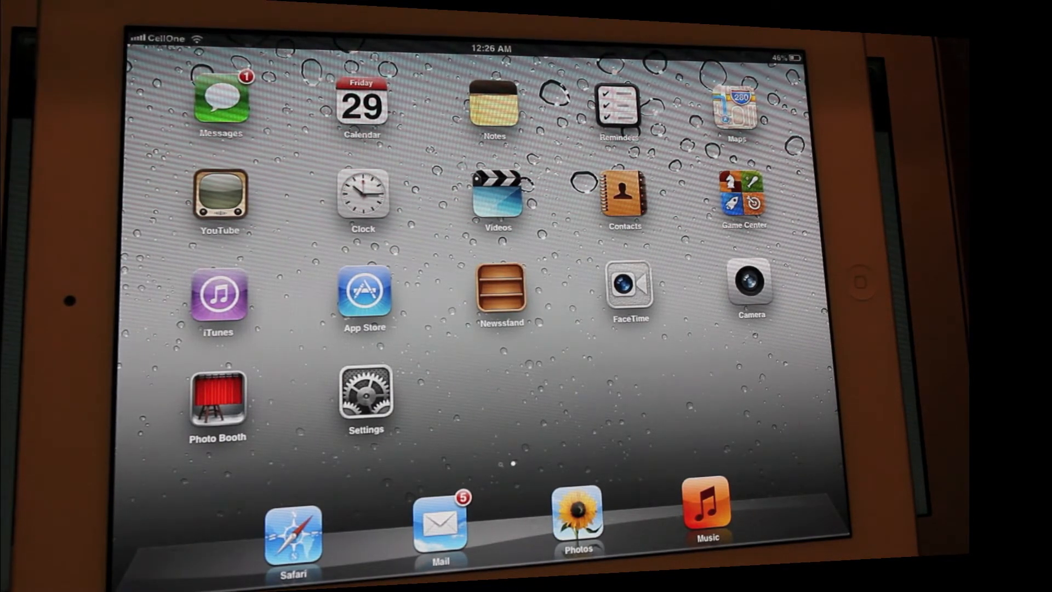
- Navigate Settings to General > Accessibility > Guided Access with its toggles on
left_click(363, 401)
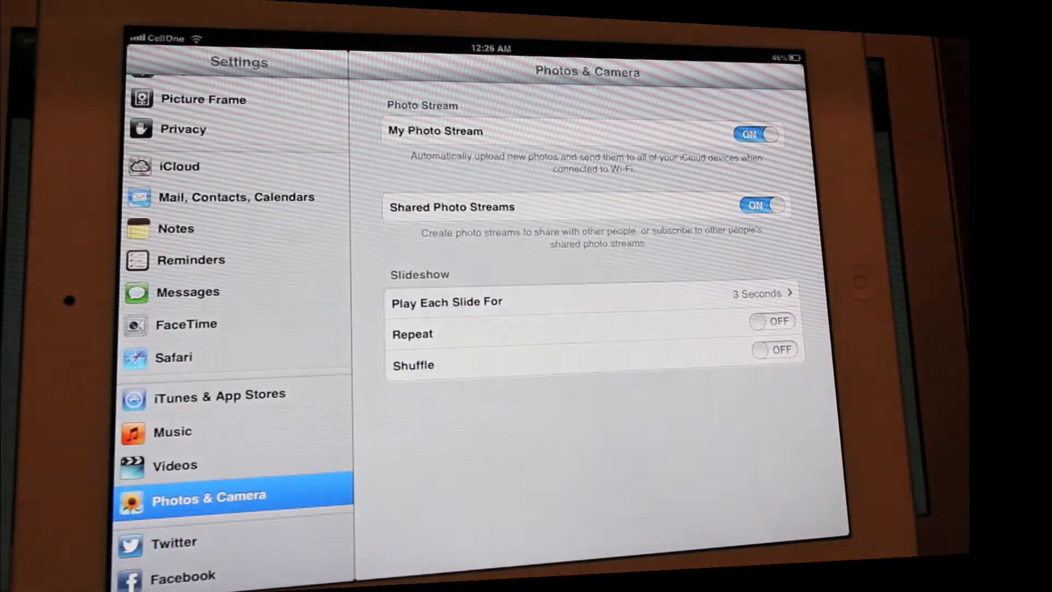
scroll("down", 3)
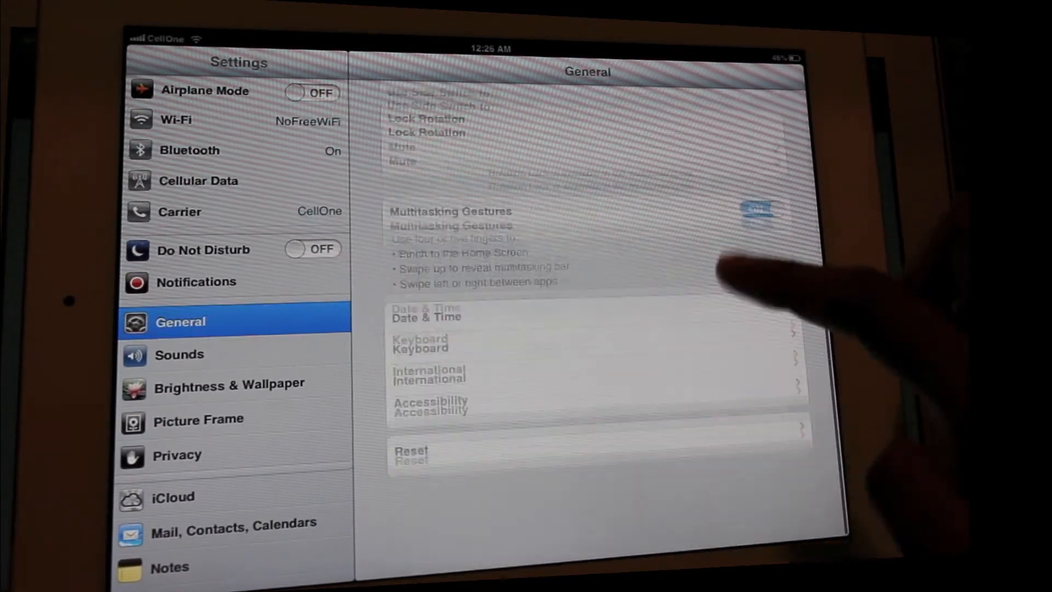
left_click(429, 406)
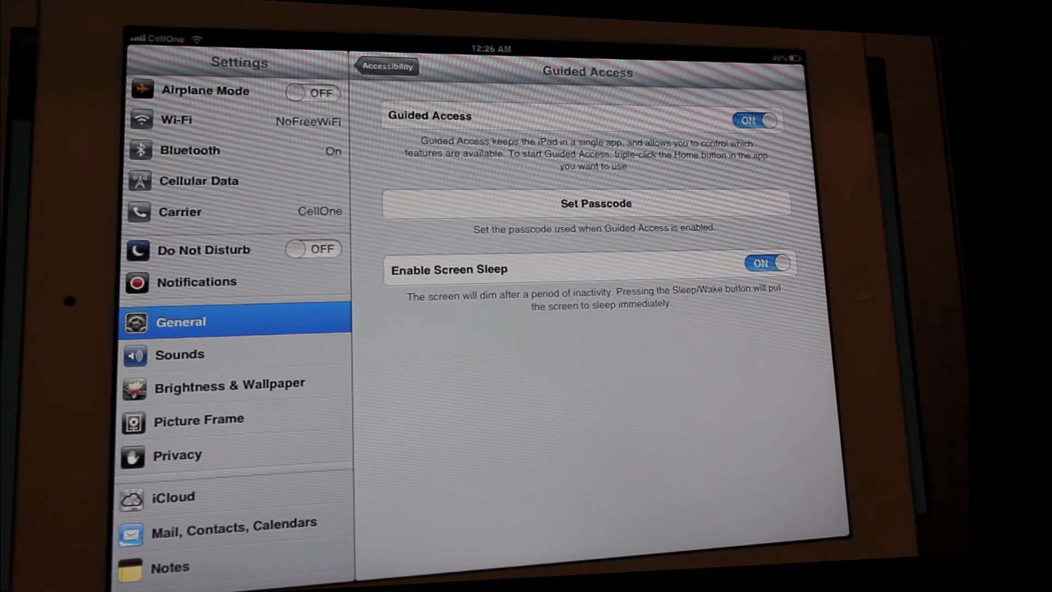
- Start Guided Access in World Clock with the Paris, Tokyo and timer areas disabled
key("home")
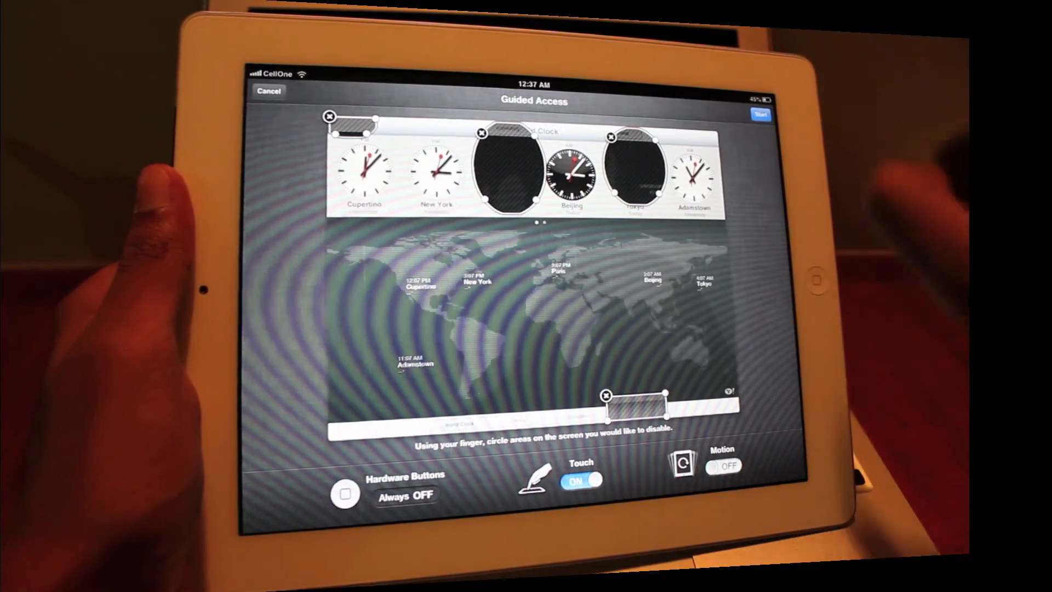
left_click(758, 114)
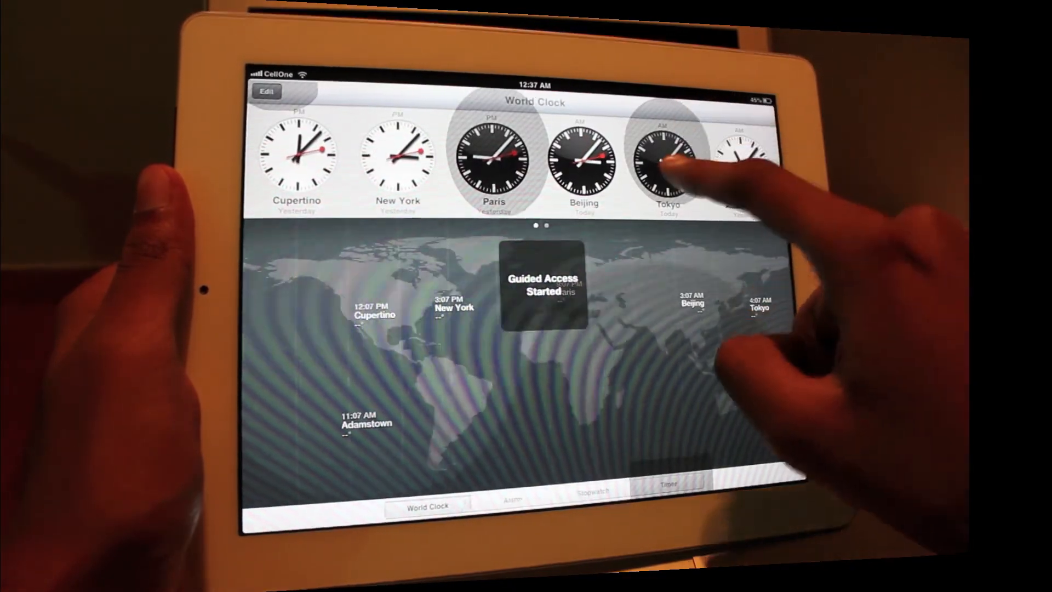